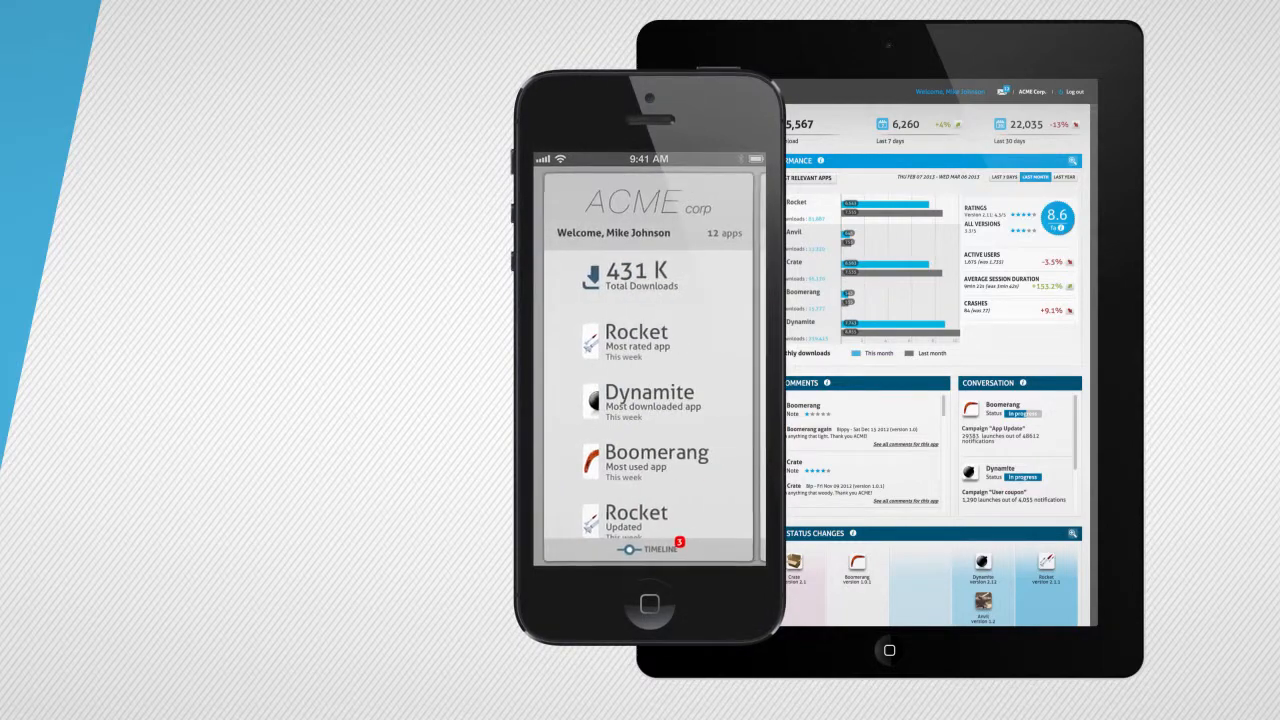
# View app analytics, switch to the competitor Watch overview and dismiss the Frisbee update alert
pyautogui.click(658, 548)
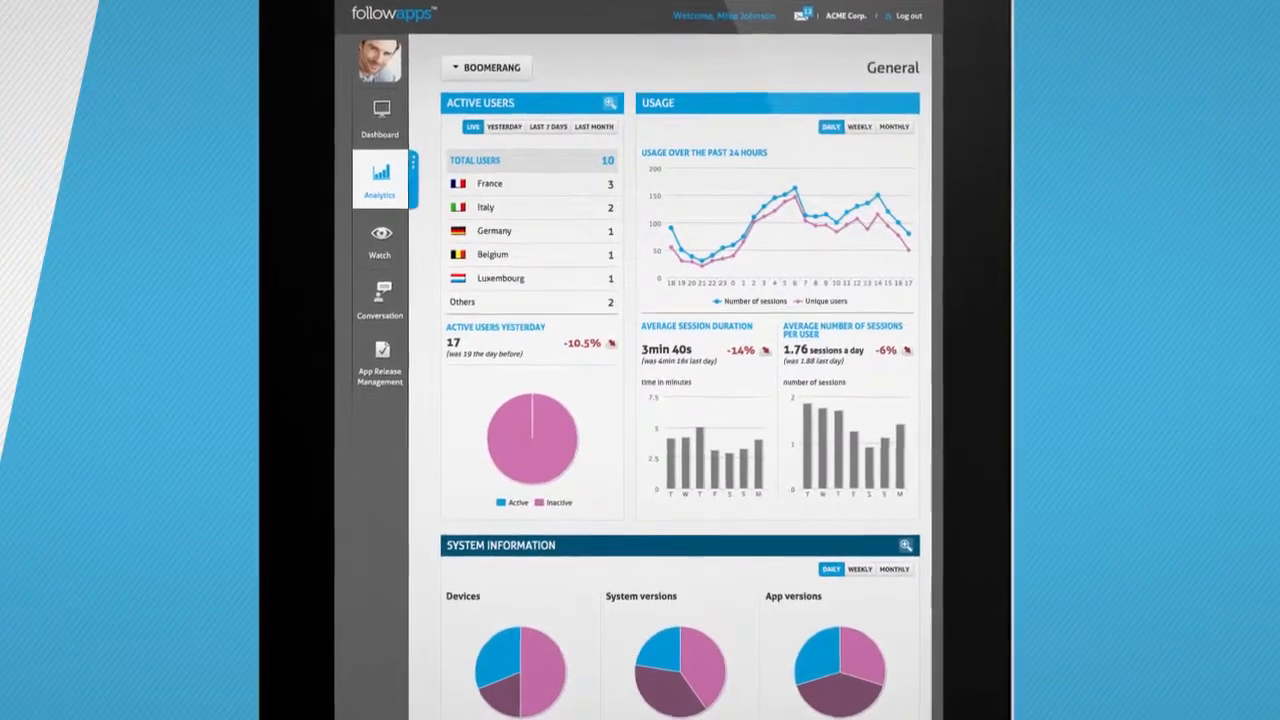
pyautogui.click(380, 240)
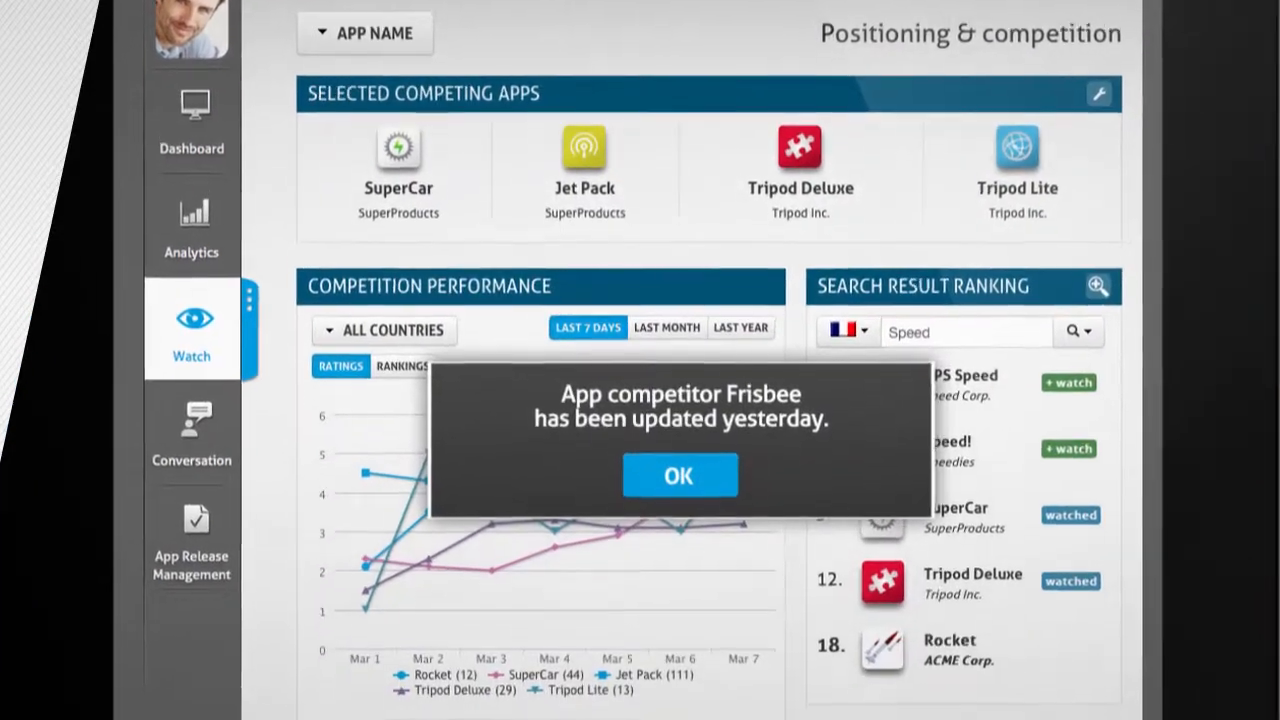
pyautogui.click(680, 476)
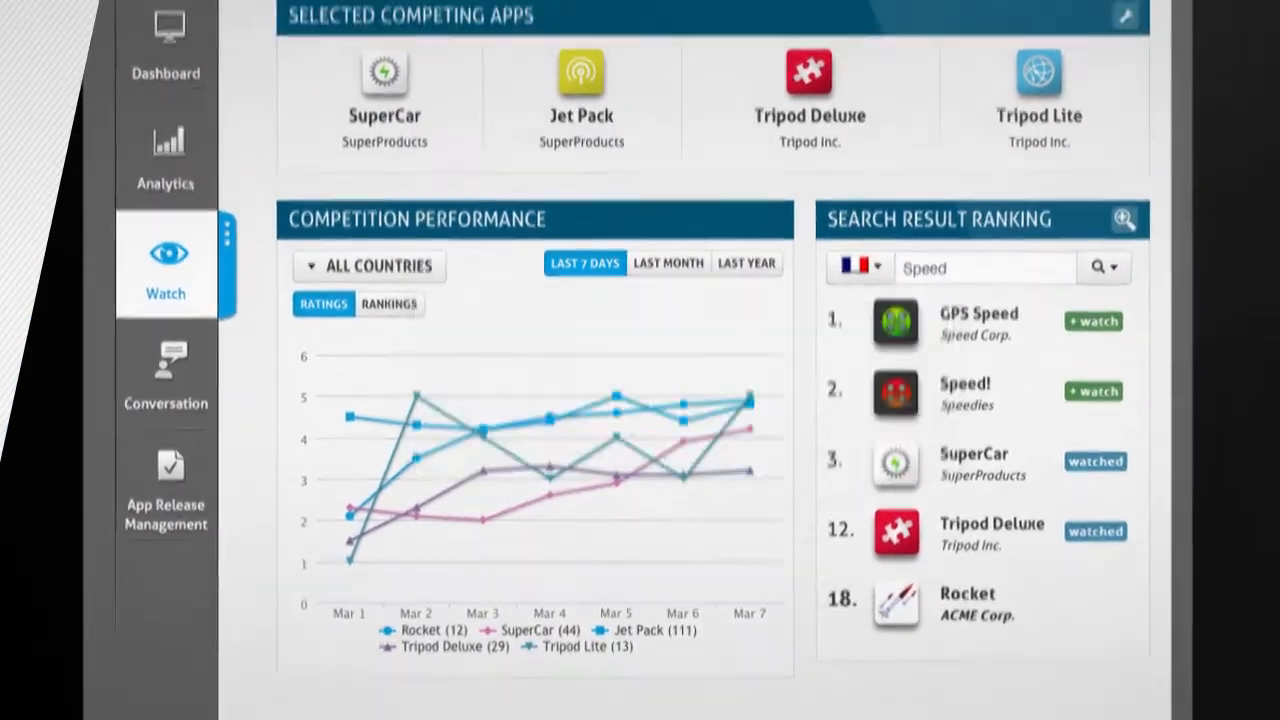
# Start a push campaign announcing the new Boomerang version with the default sound included
pyautogui.click(164, 376)
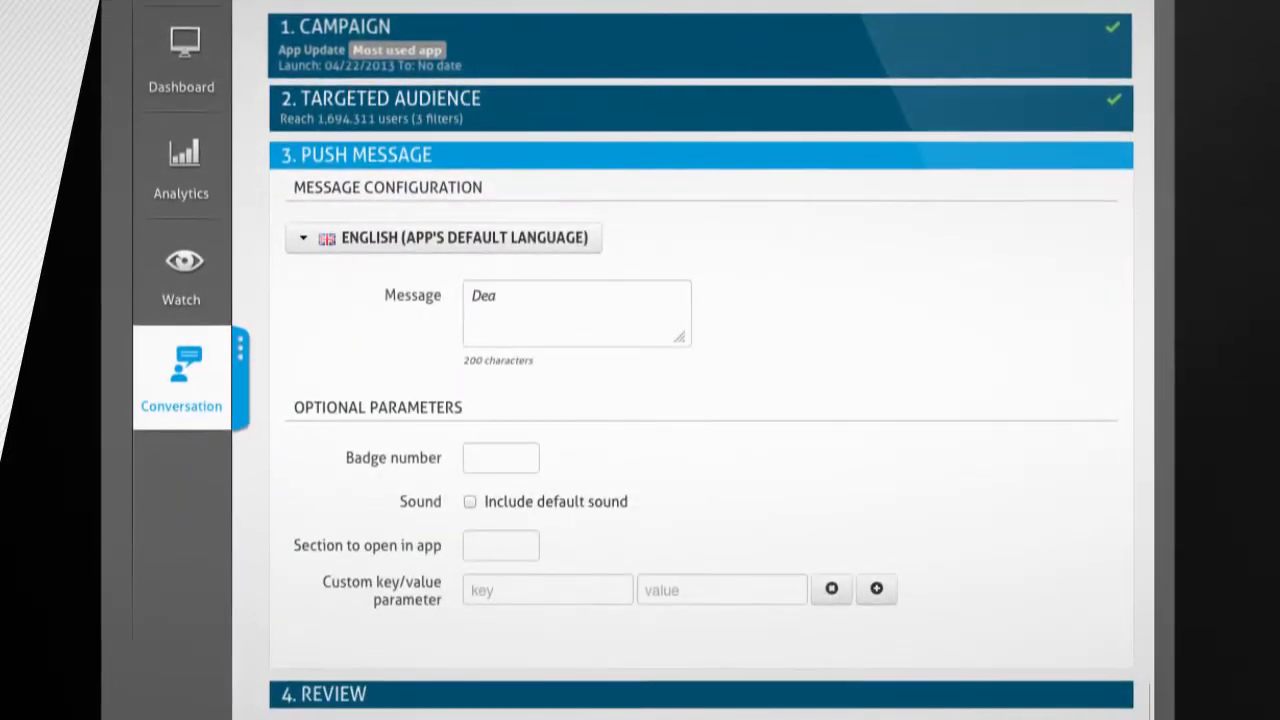
pyautogui.click(468, 502)
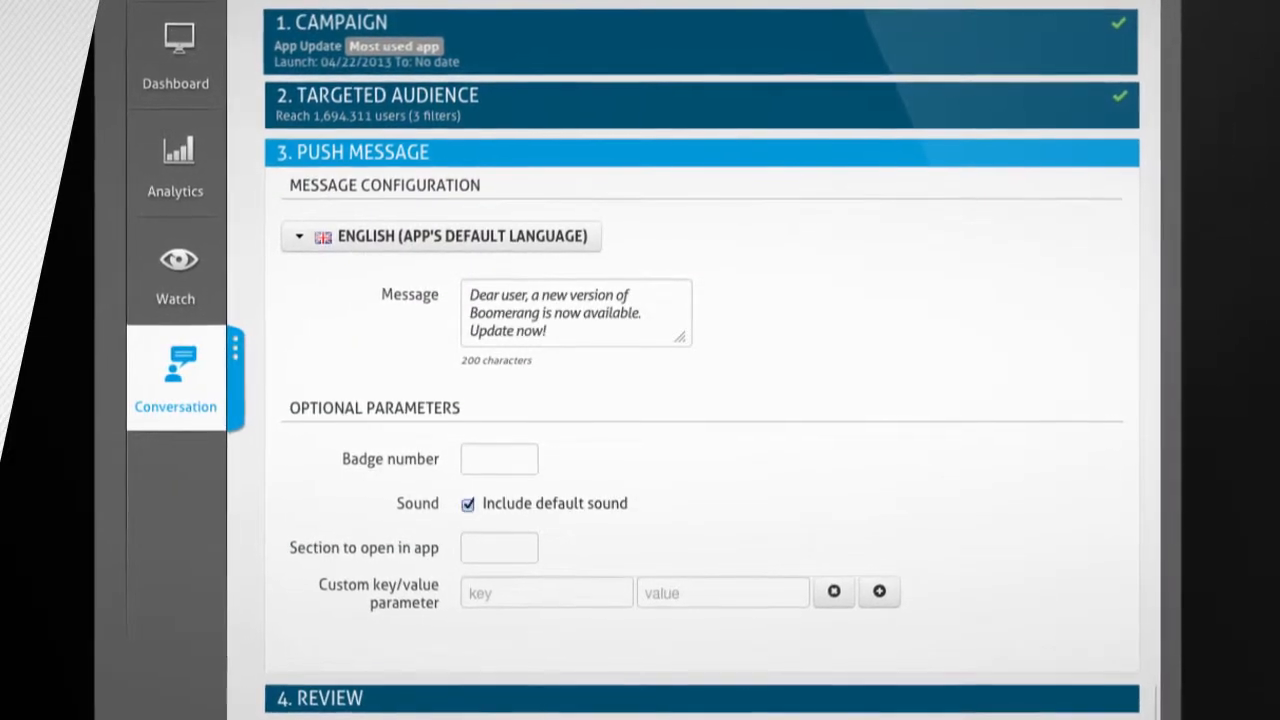